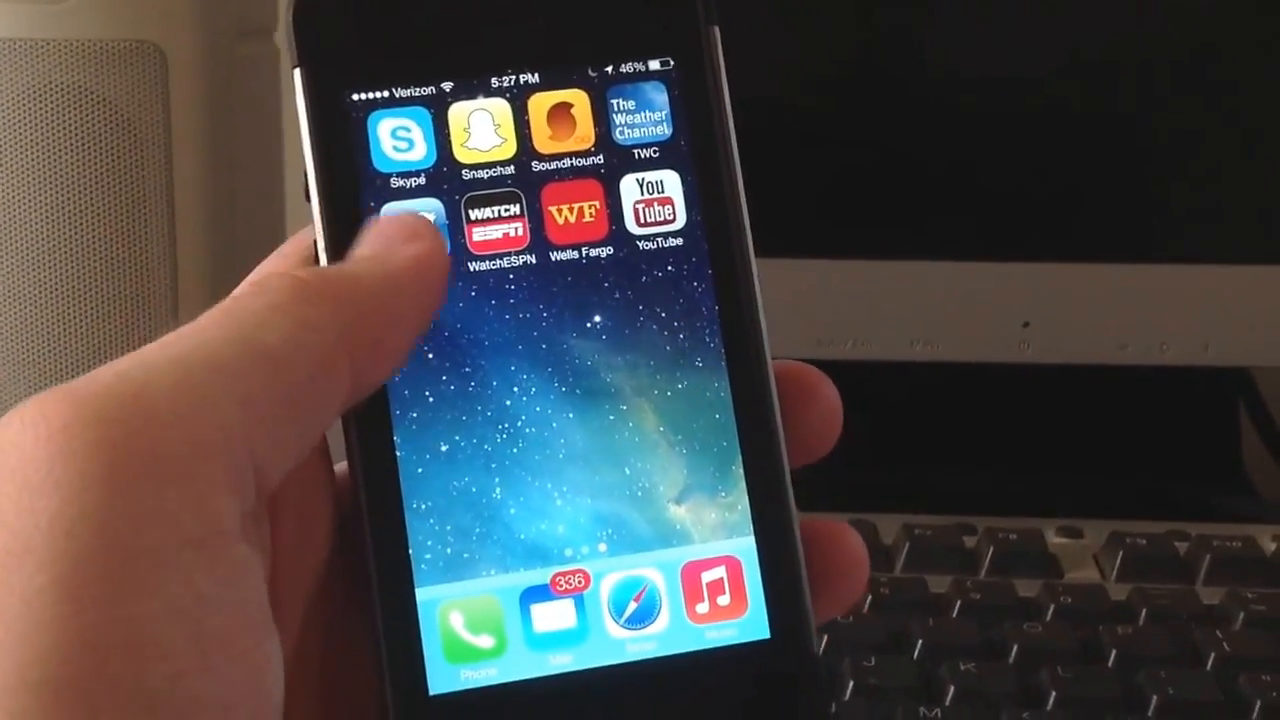
- Swipe to the first home screen page and launch Voice Memos to a blank recording
{"action": "scroll", "scroll_direction": "left", "scroll_amount": 3}
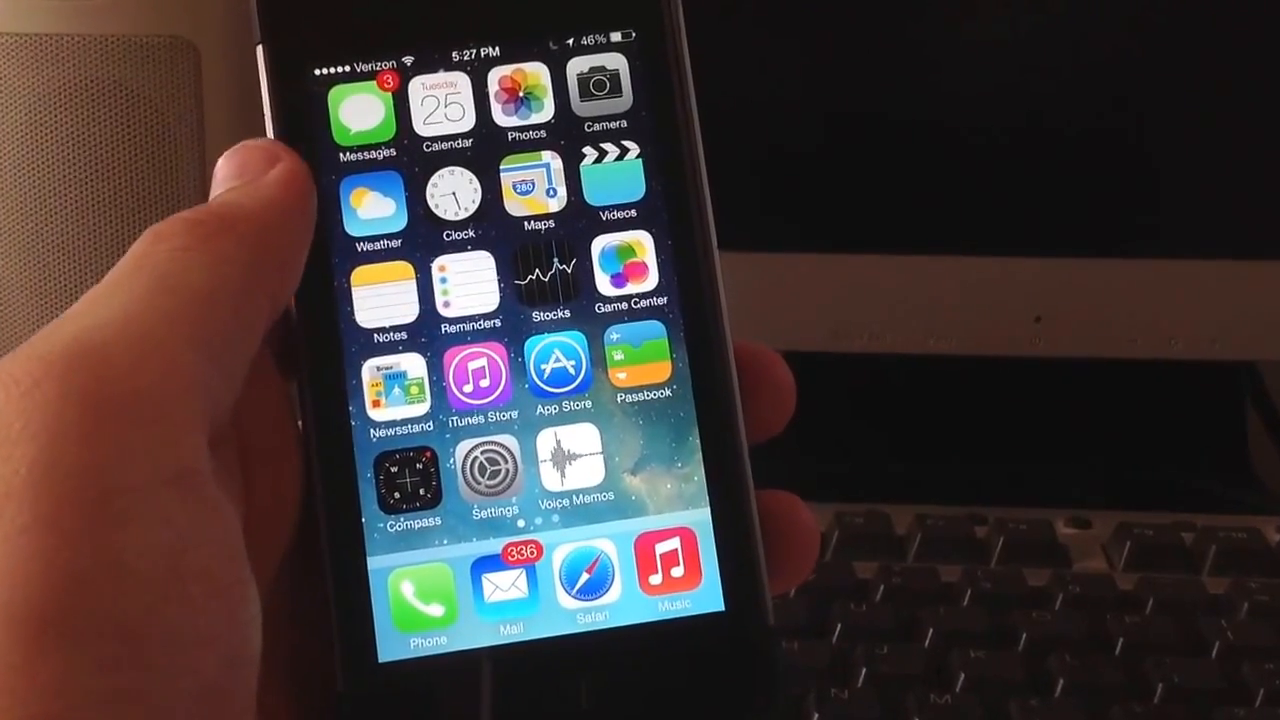
{"action": "left_click", "coordinate": [570, 470]}
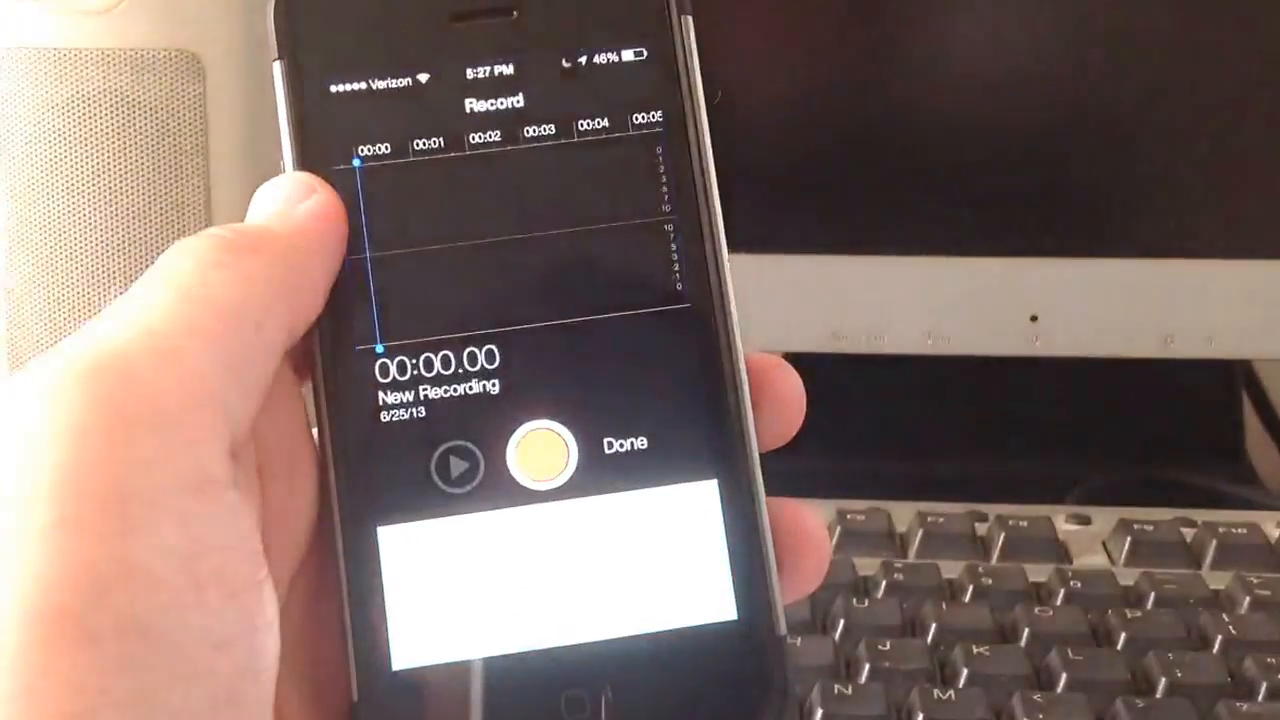